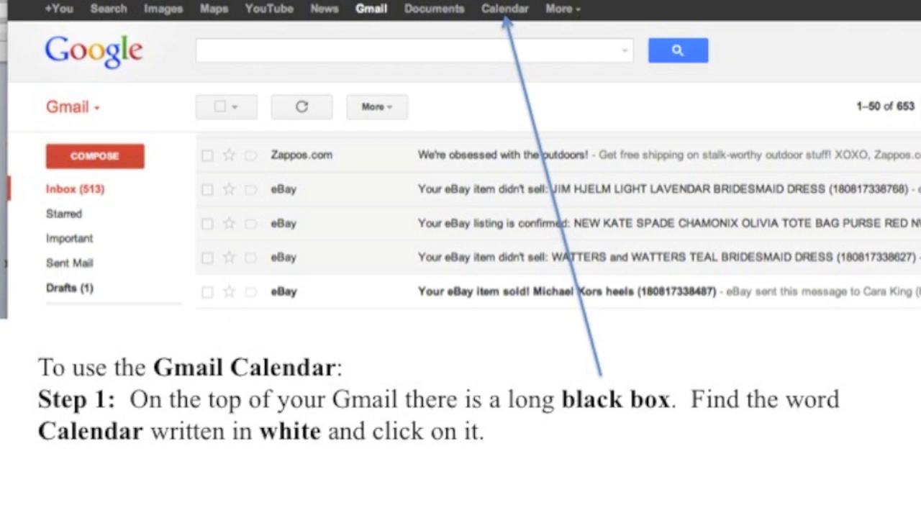
Step: Switch from the Gmail inbox to Google Calendar showing the week of Feb 12–18, 2012
left_click(505, 8)
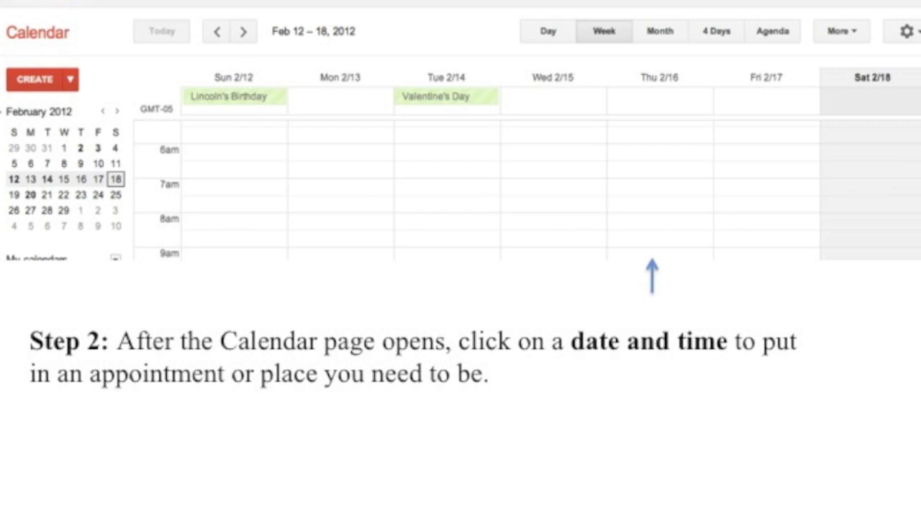
Step: Create and save a 'Millhouse' appointment on Thursday Feb 16, 9am–3pm
left_click(660, 256)
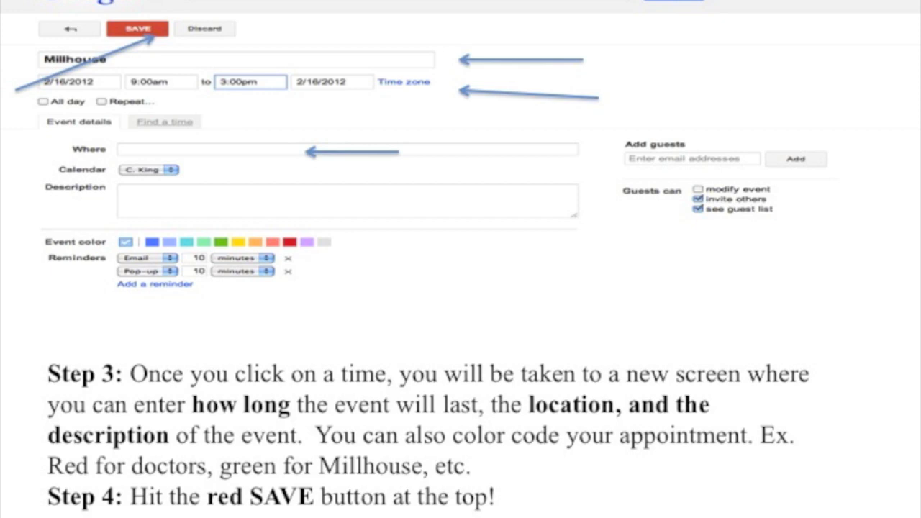
left_click(136, 29)
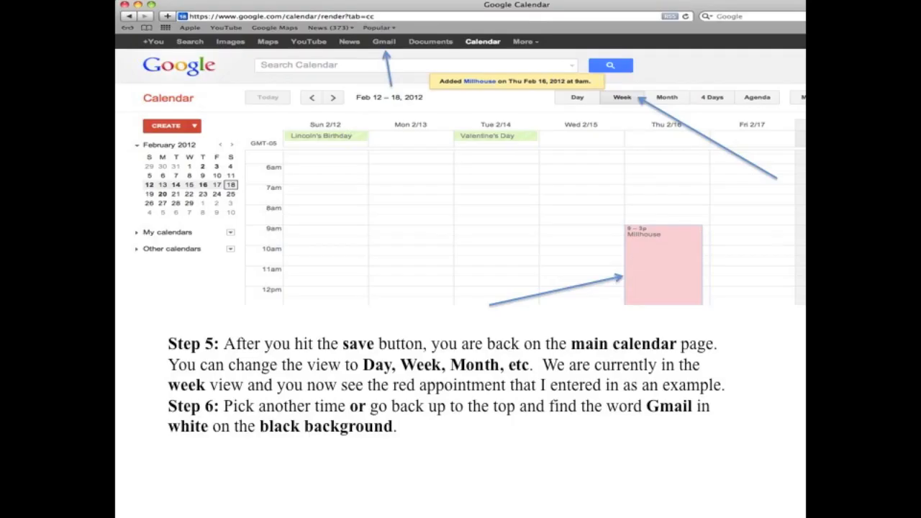